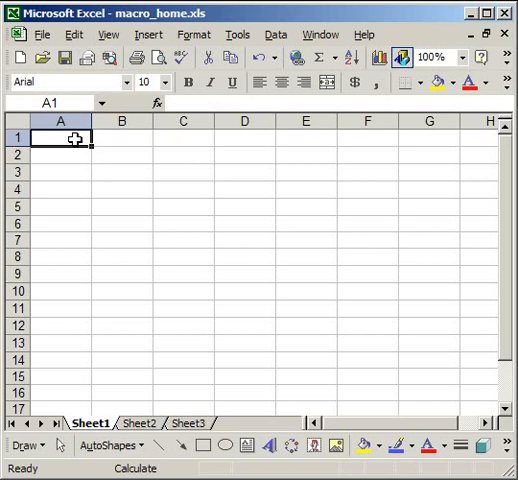
- Bring up the Macro dialog via Tools > Macro > Macros, listing Protect_All and Unprotect_All
click(237, 33)
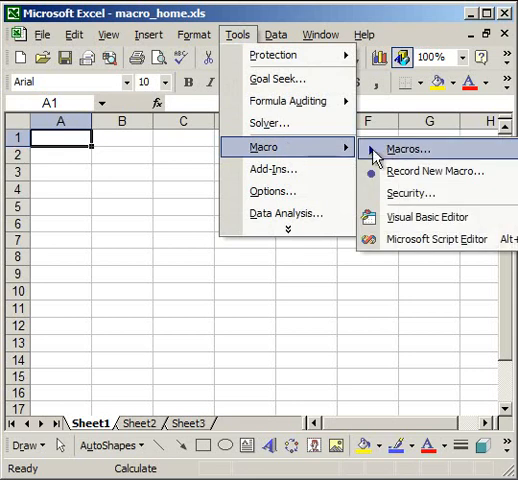
mouse_move(383, 159)
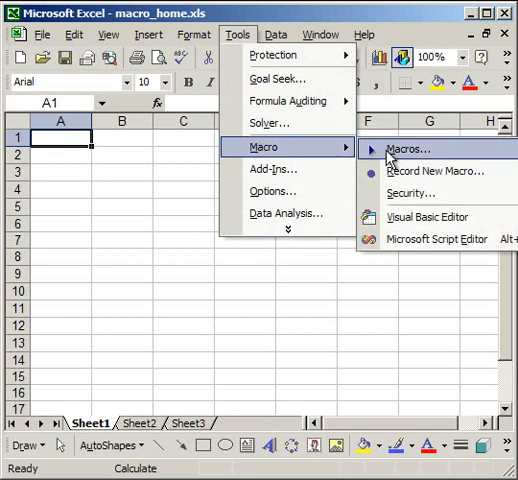
click(410, 148)
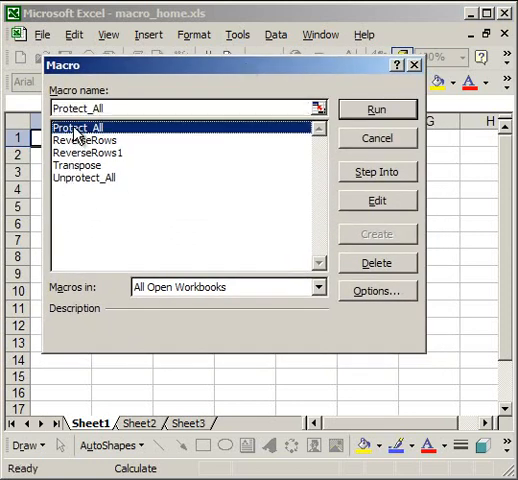
mouse_move(363, 313)
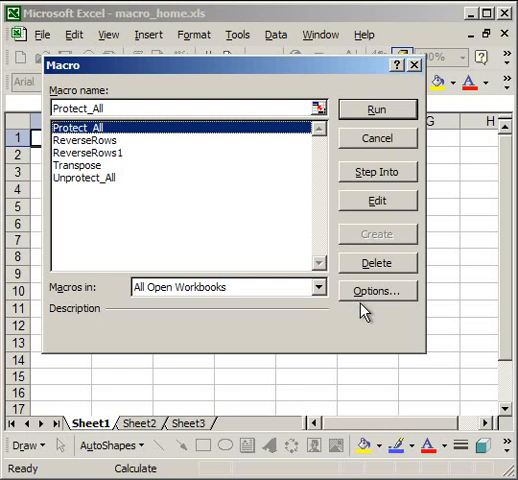
- Give Protect_All a Ctrl shortcut and the description "Protect all worksheets at once."
click(366, 290)
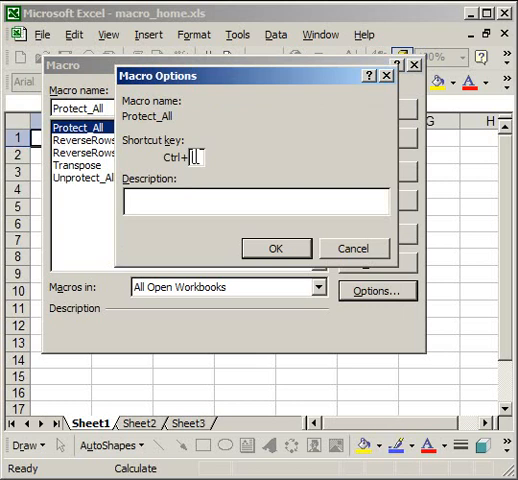
text(q)
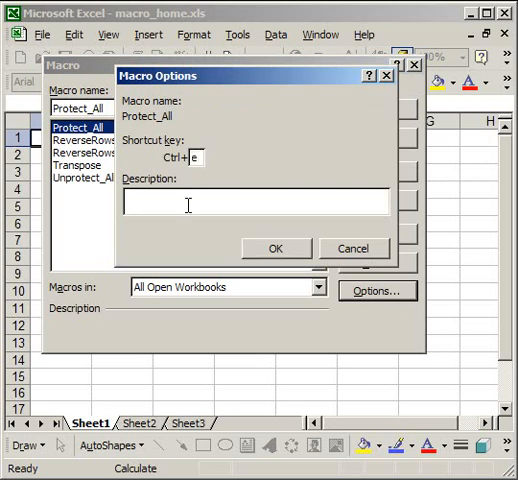
text(Protect)
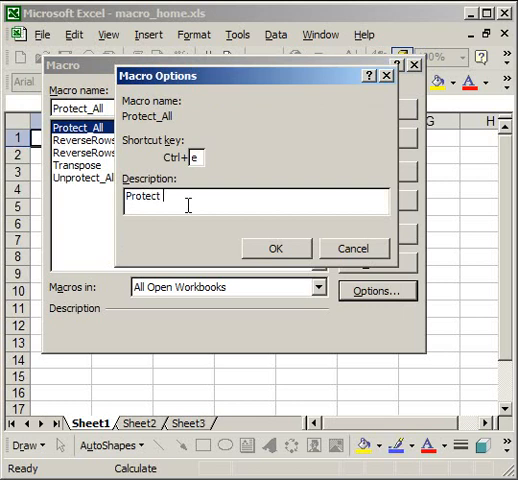
text(all worksh)
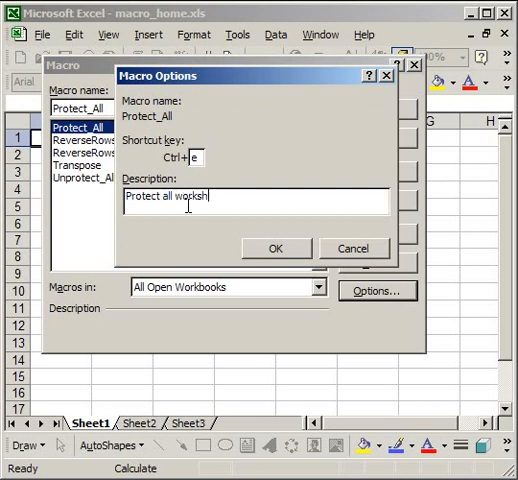
text(eets at once)
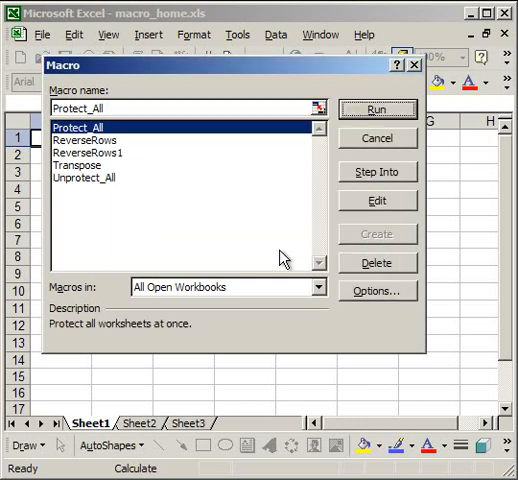
- Give Unprotect_All the shortcut Ctrl+q and the description "Unprotect all worksheets."
click(88, 191)
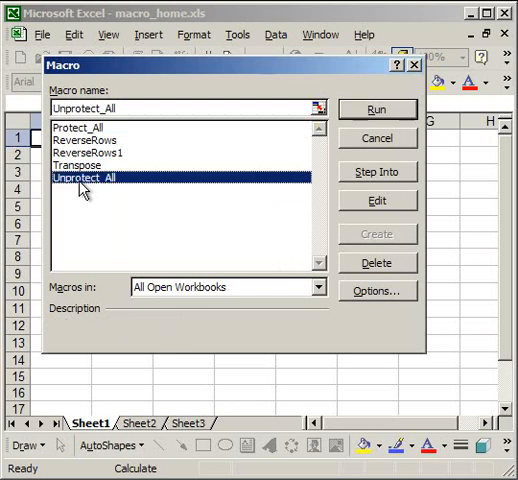
click(375, 291)
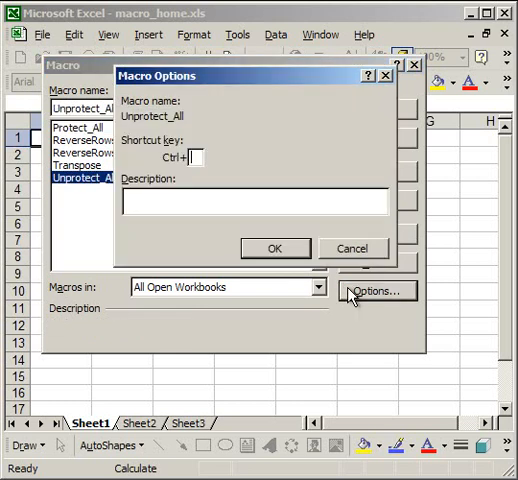
text(q)
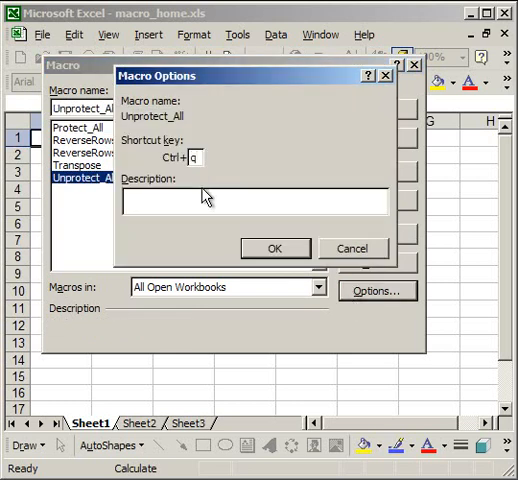
text(Unprotect all wor)
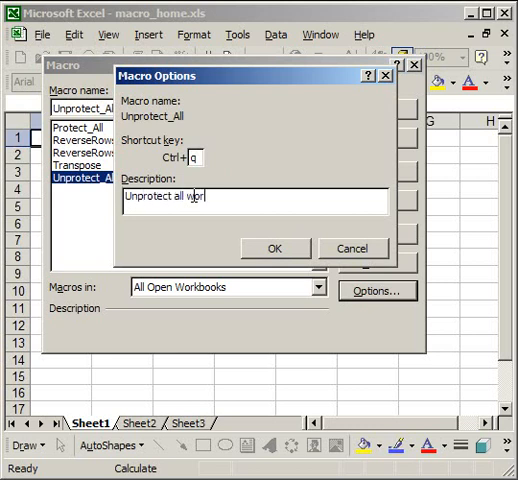
text(ksheets)
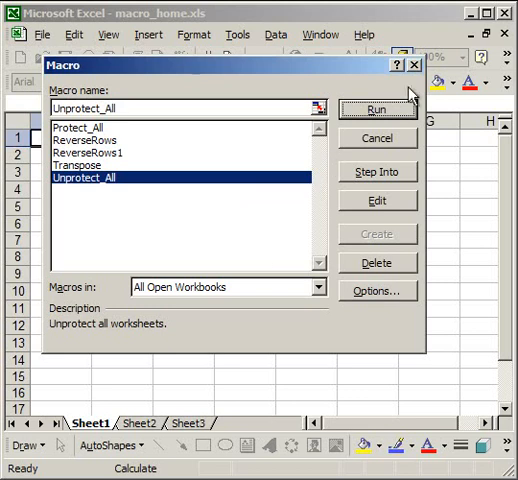
- Enter "as" in B3, protect the sheets, and confirm the protected-cell warning when editing is refused
click(375, 107)
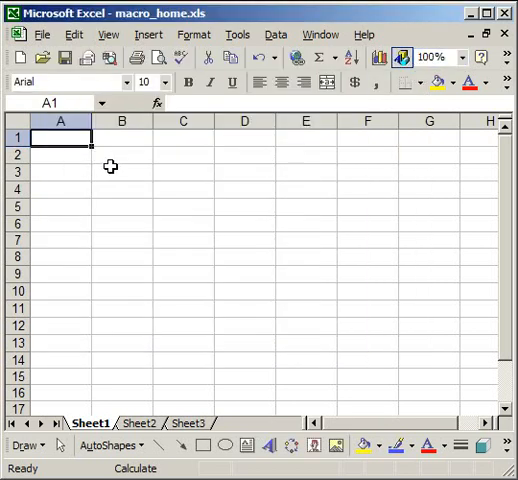
text(as)
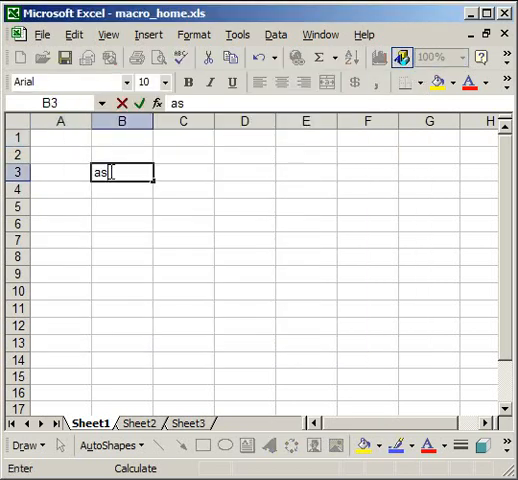
key(Return)
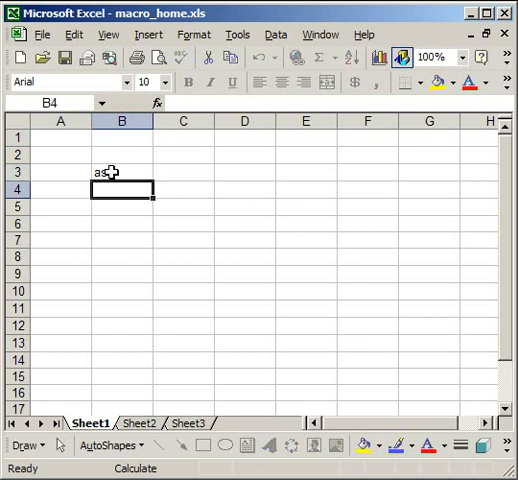
text(asd)
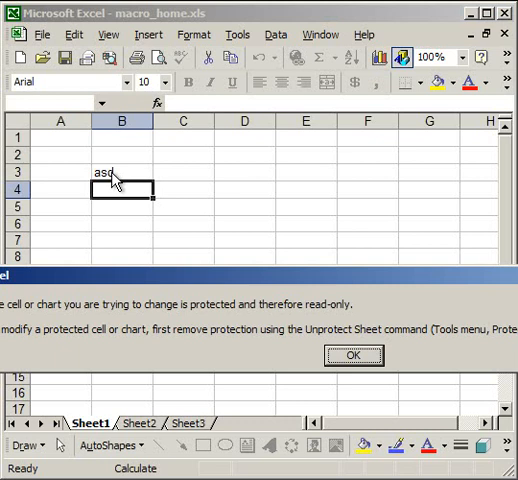
click(352, 355)
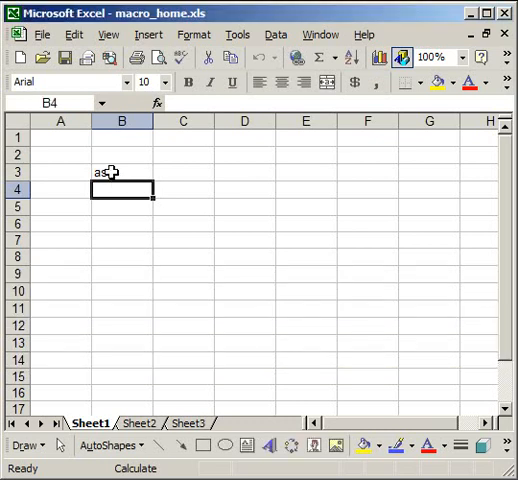
text(asd)
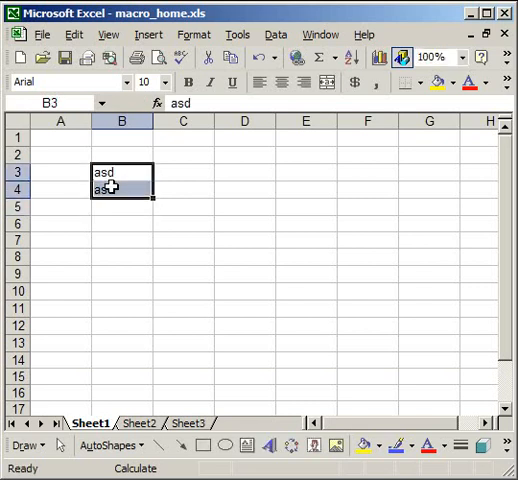
key(Delete)
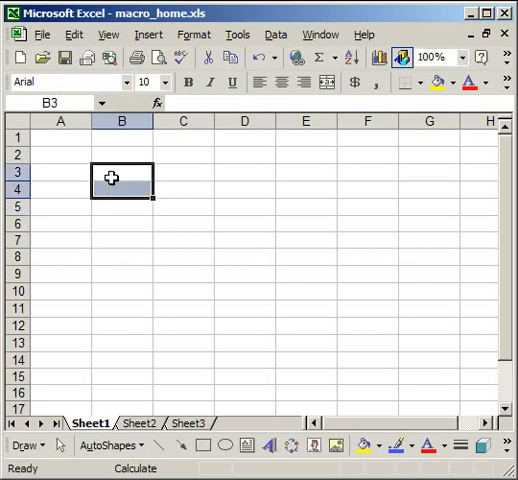